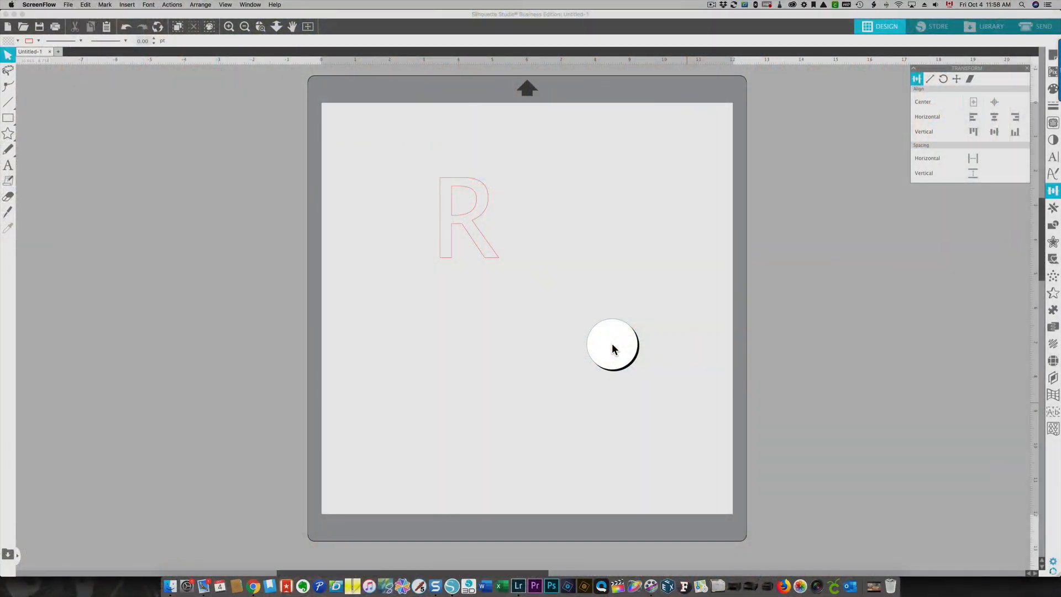
pyautogui.moveTo(481, 254)
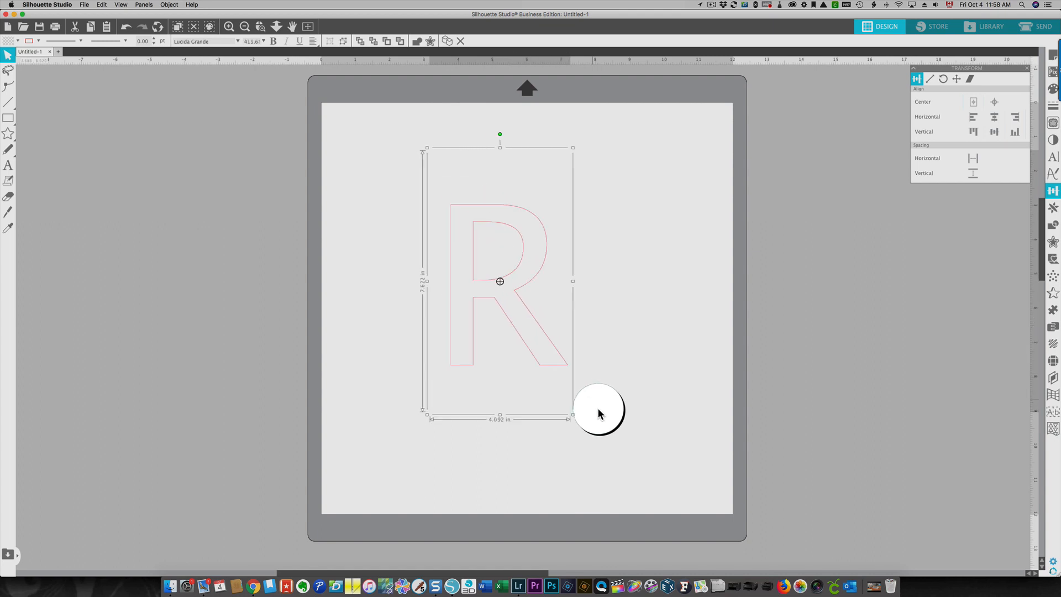
# - Draw a thin, tall rectangle just above the letter R with the Rectangle tool
pyautogui.click(8, 117)
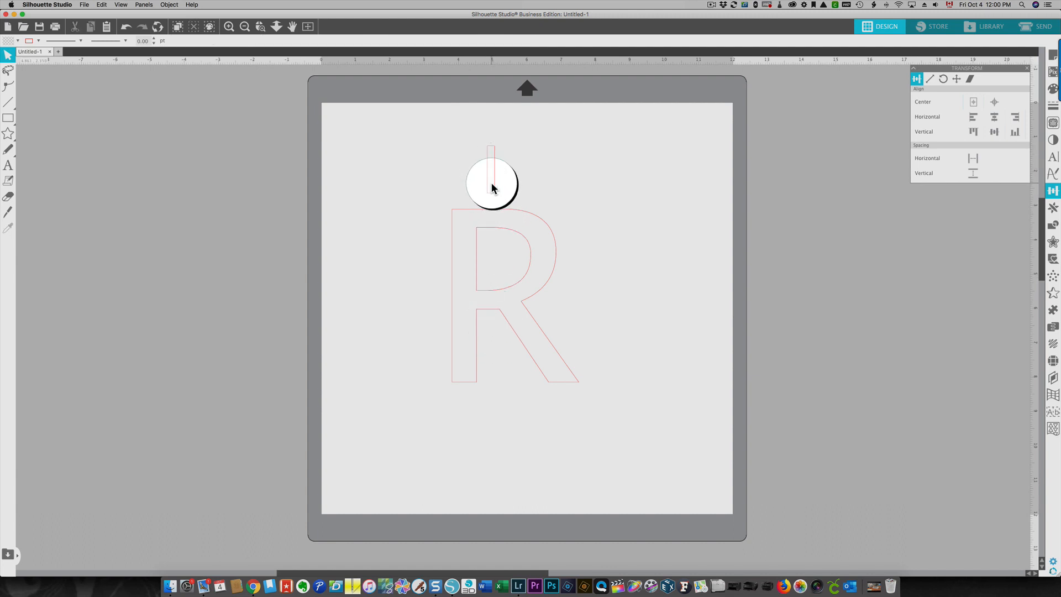
# - Move the thin bar down onto the R's left stem, overlapping its upper half
pyautogui.click(492, 186)
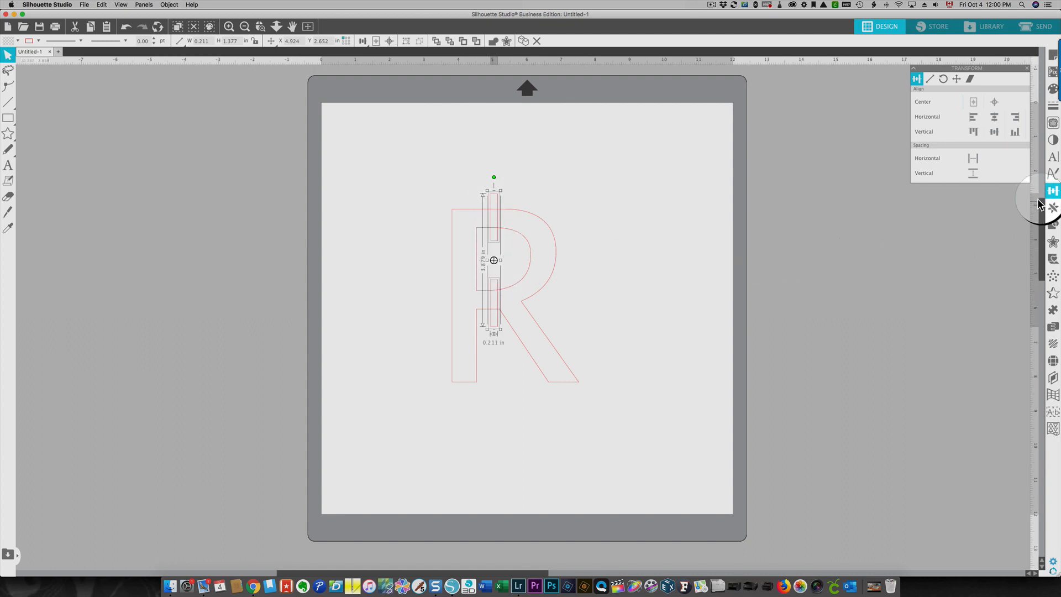
pyautogui.moveTo(1052, 190)
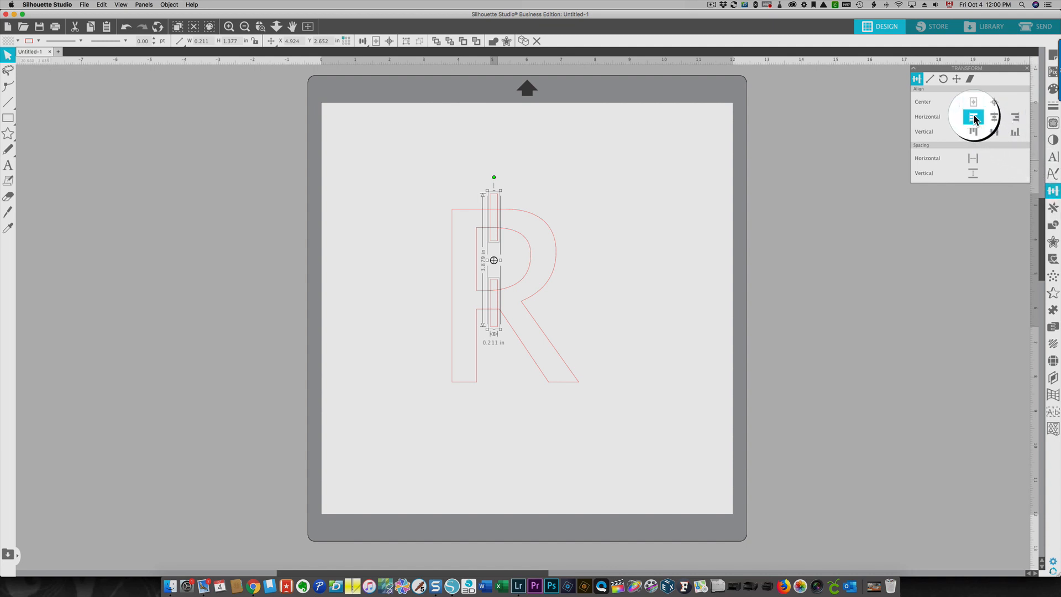
pyautogui.moveTo(418, 229)
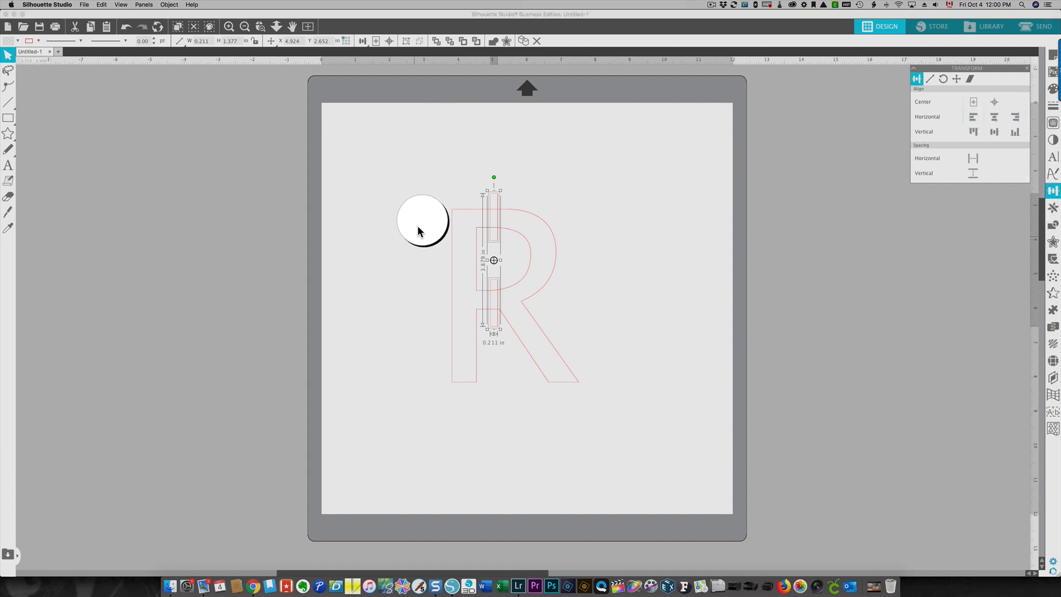
# - Deselect everything, then select the R and both thin bars from the Object menu
pyautogui.click(972, 117)
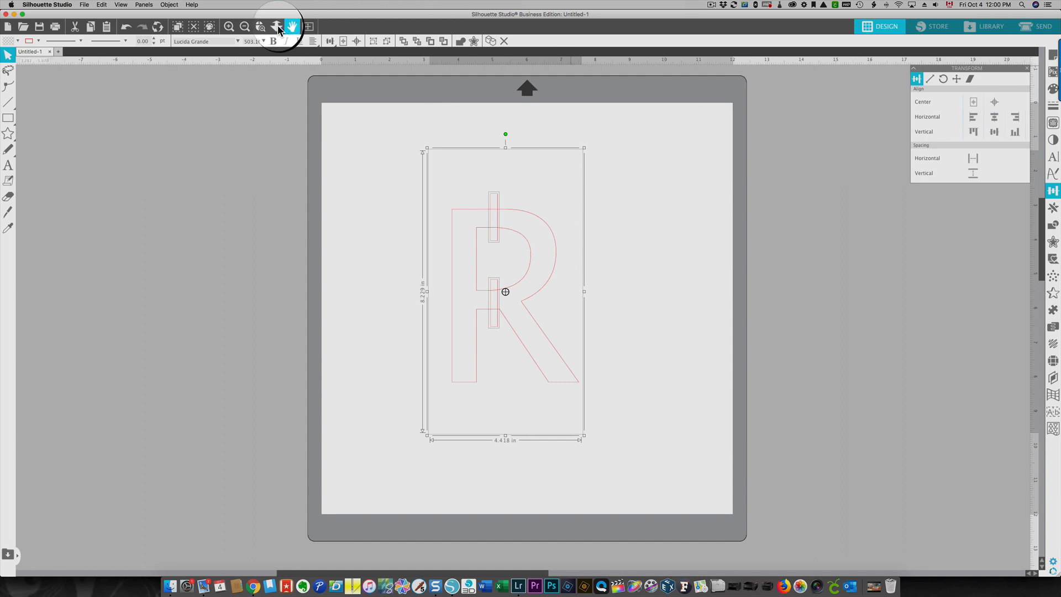
pyautogui.moveTo(172, 5)
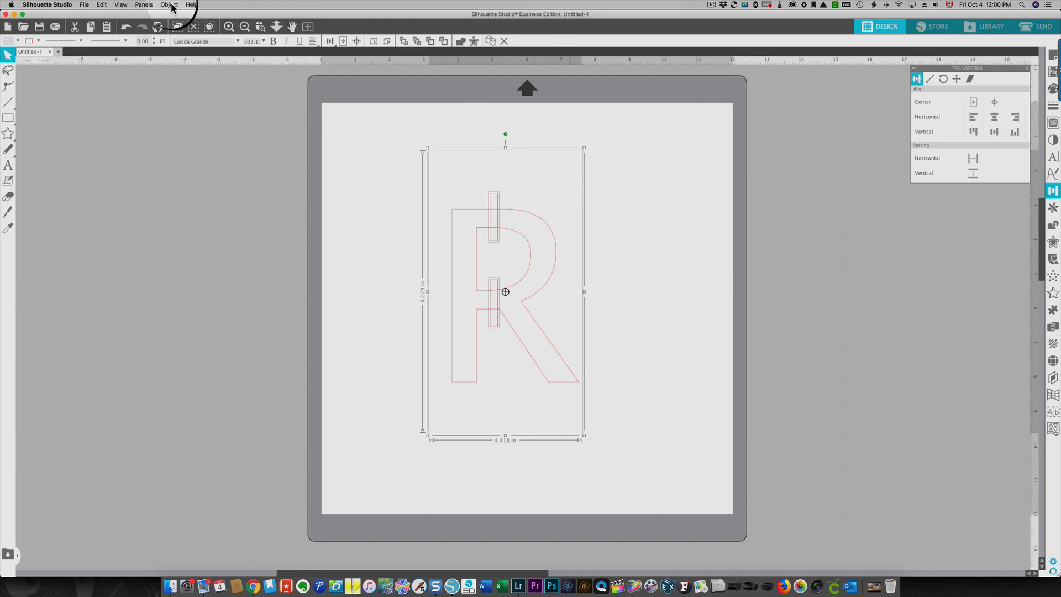
pyautogui.click(169, 5)
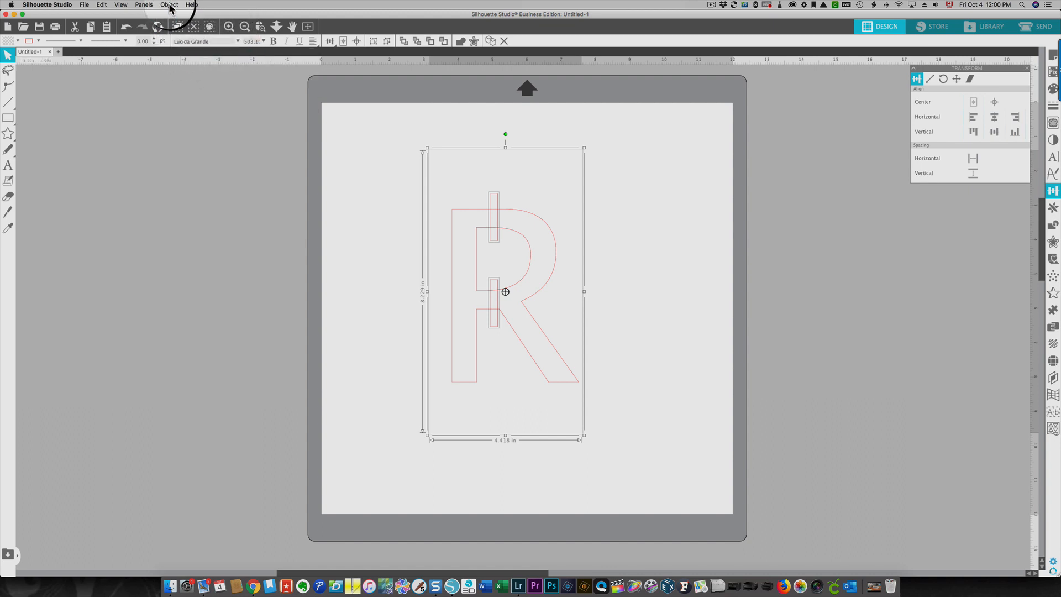
# - Crop the thin bars out of the R via Object > Modify > Crop
pyautogui.click(168, 5)
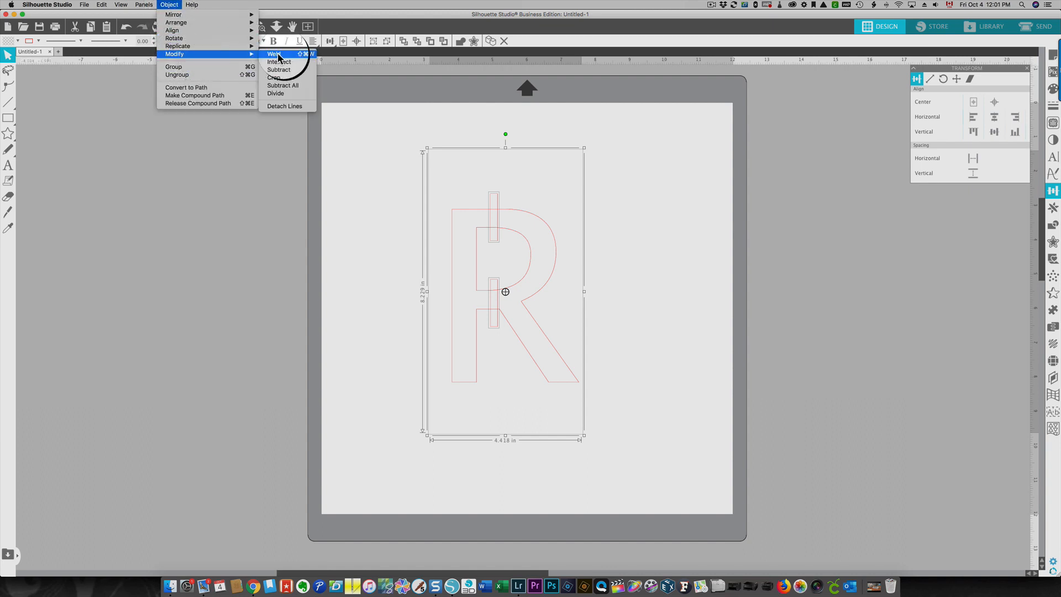
pyautogui.moveTo(284, 77)
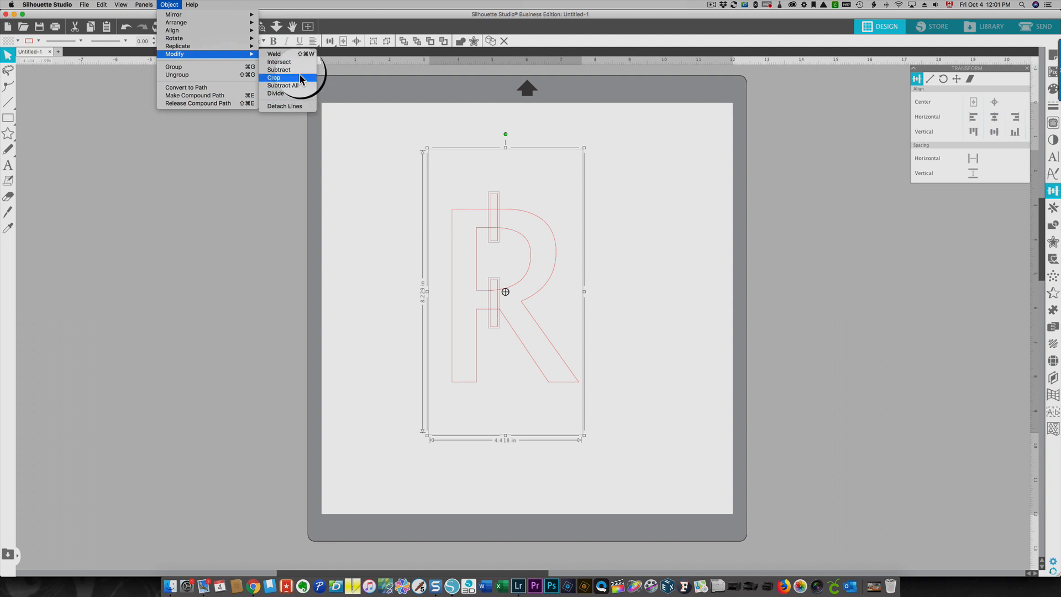
pyautogui.click(275, 77)
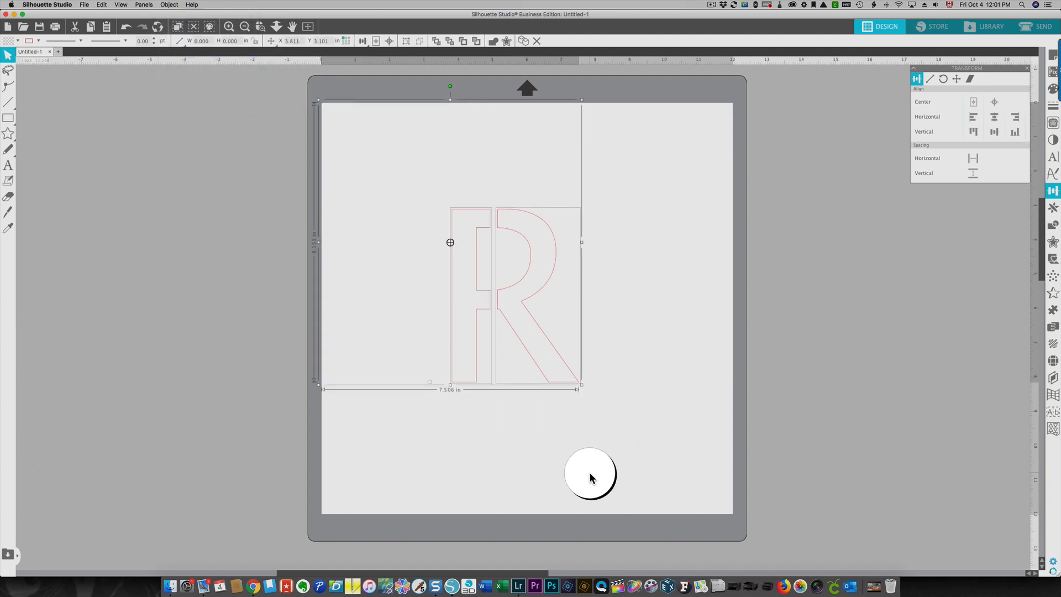